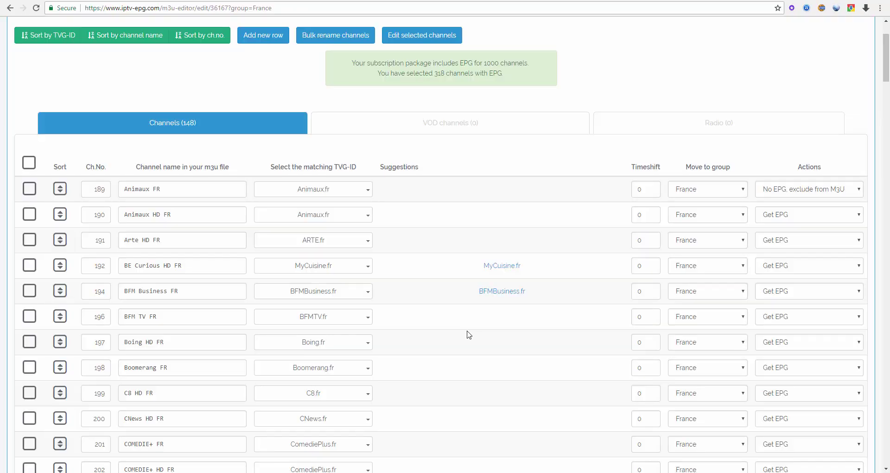
pyautogui.moveTo(601, 302)
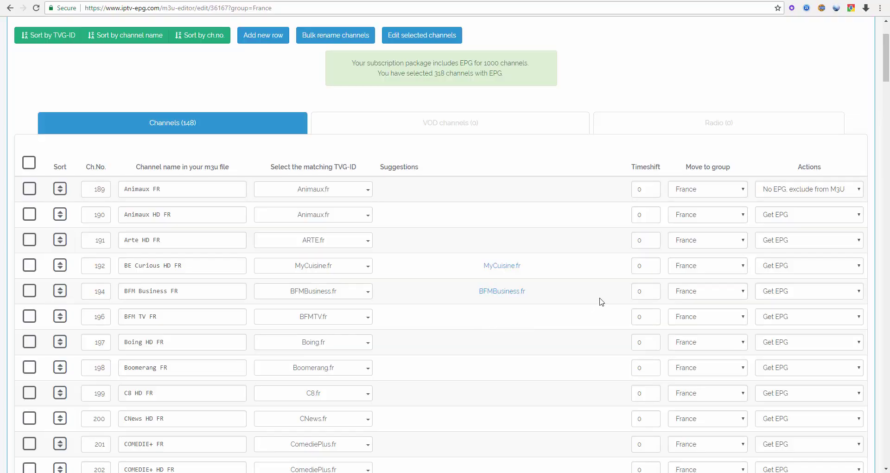
pyautogui.moveTo(824, 175)
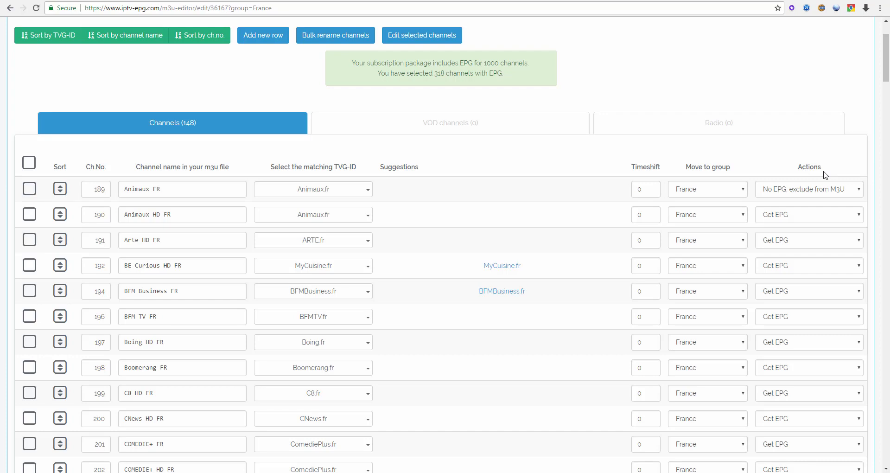
pyautogui.moveTo(810, 179)
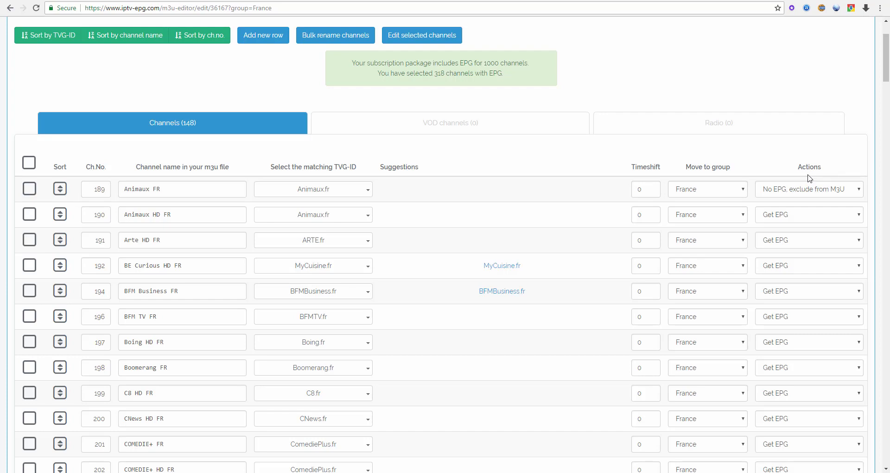
pyautogui.moveTo(152, 194)
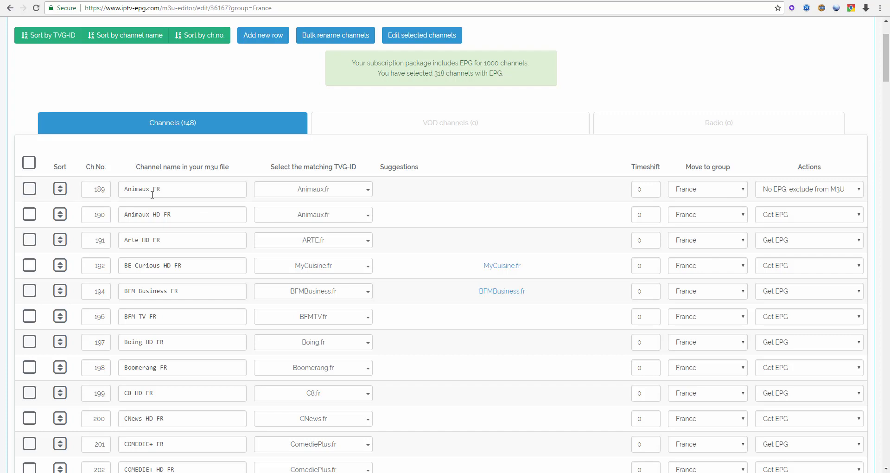
pyautogui.moveTo(371, 217)
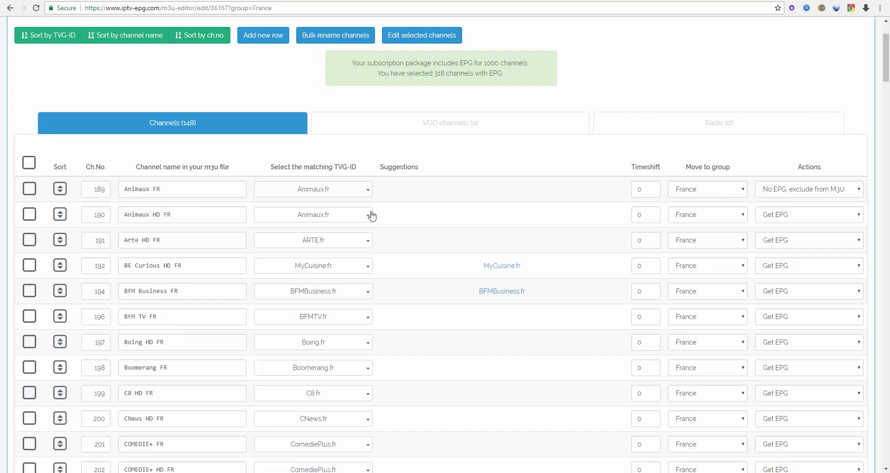
pyautogui.moveTo(483, 219)
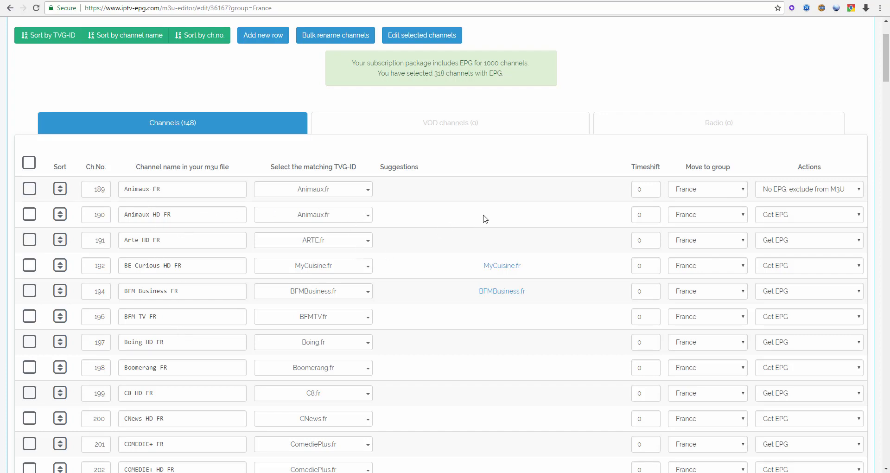
pyautogui.moveTo(464, 206)
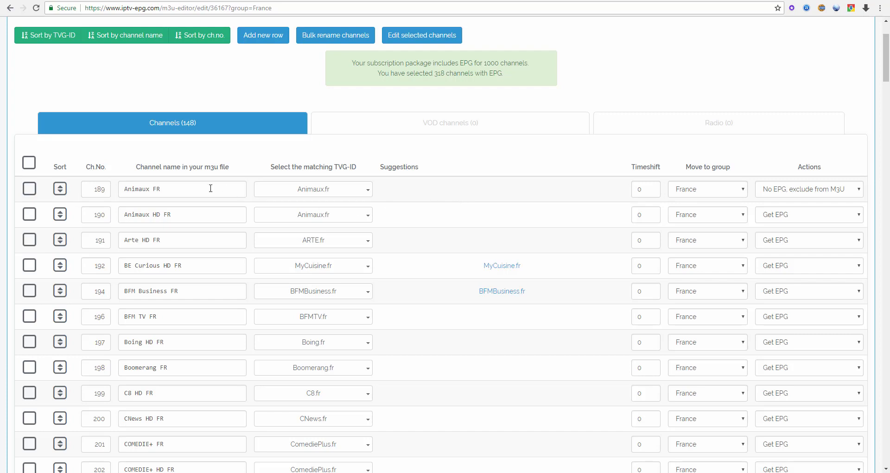
# - Switch channel 189 Animaux FR's Actions from excluded to Get EPG, bringing EPG channels to 319
pyautogui.scroll(-3)
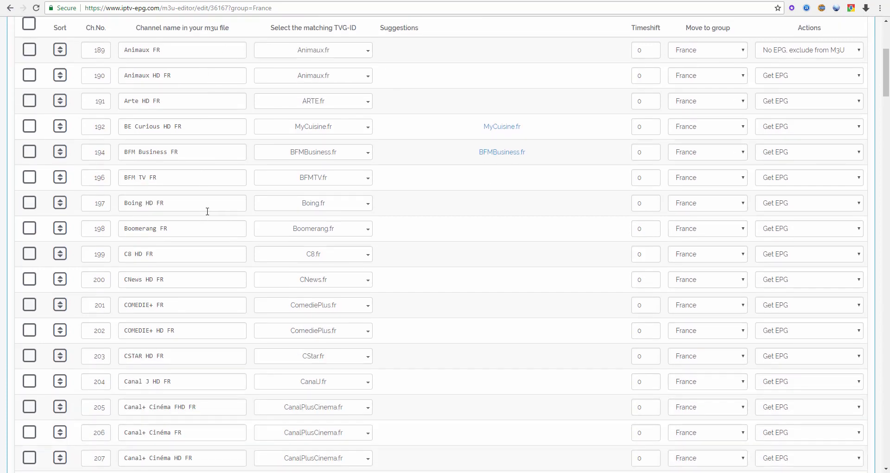
pyautogui.scroll(3)
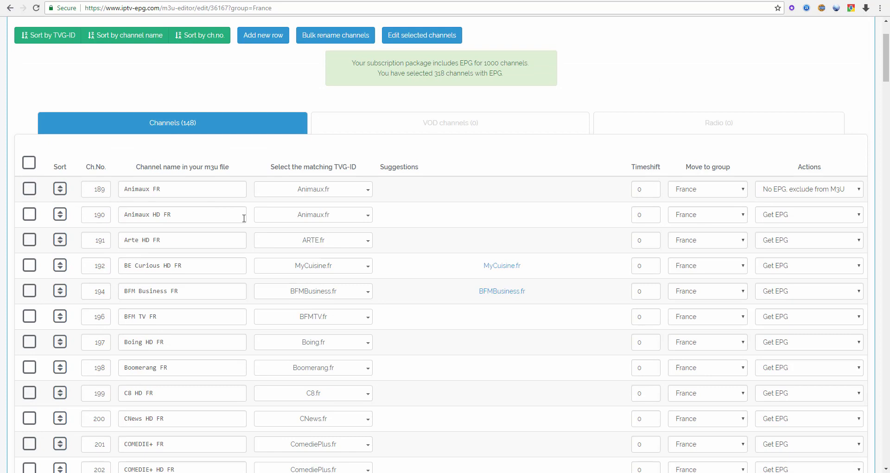
pyautogui.moveTo(341, 195)
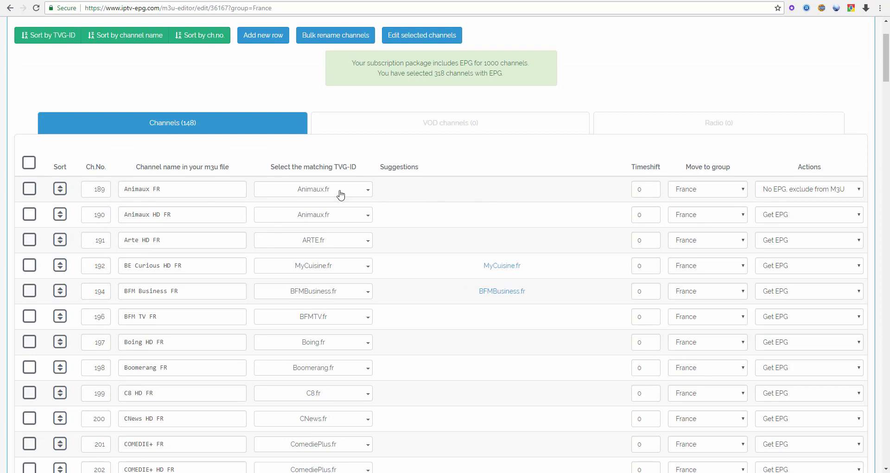
pyautogui.moveTo(121, 197)
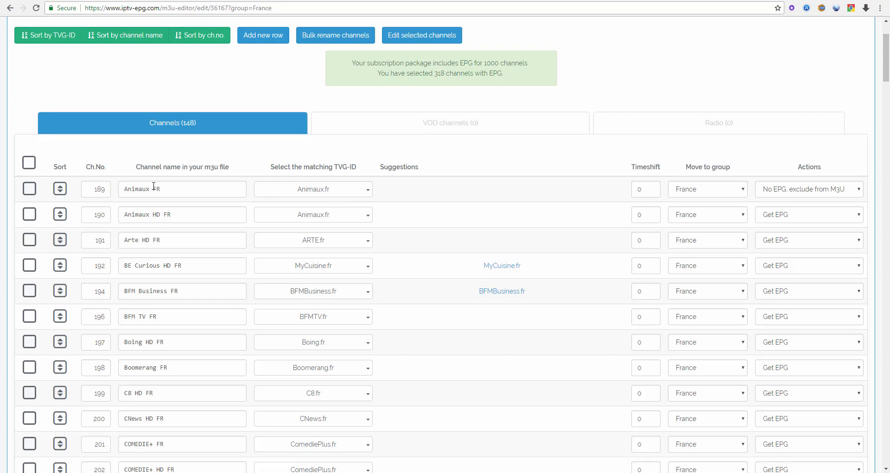
pyautogui.moveTo(786, 199)
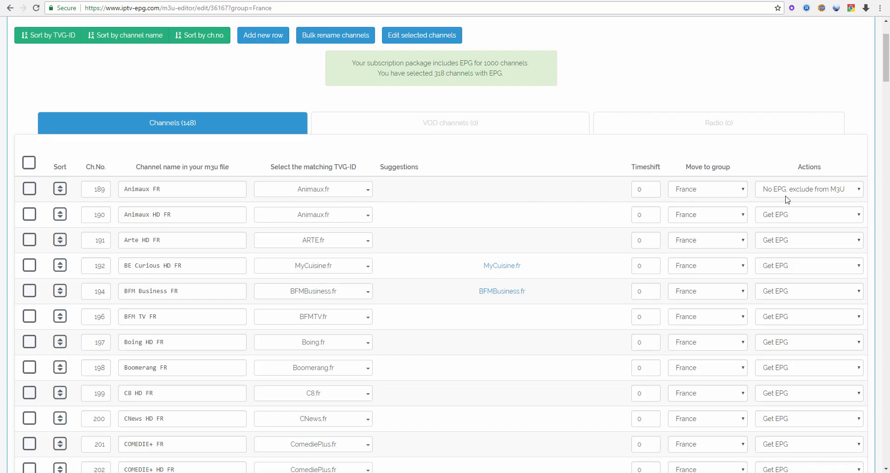
pyautogui.moveTo(816, 196)
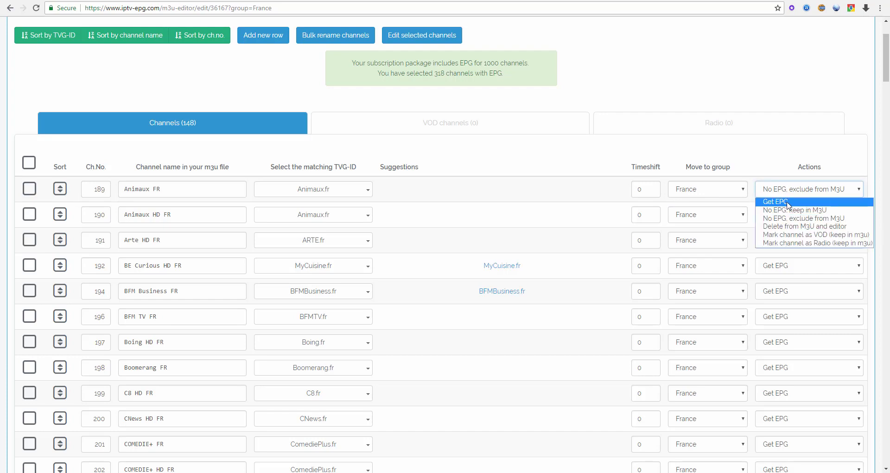
pyautogui.click(773, 200)
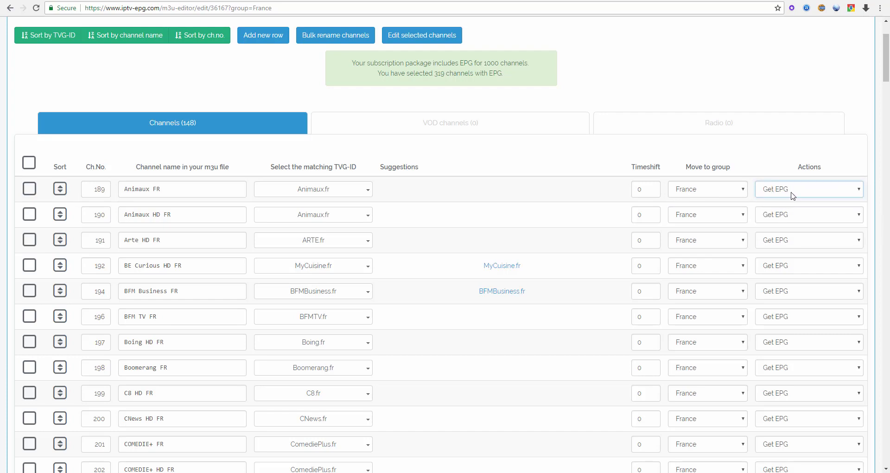
pyautogui.moveTo(810, 189)
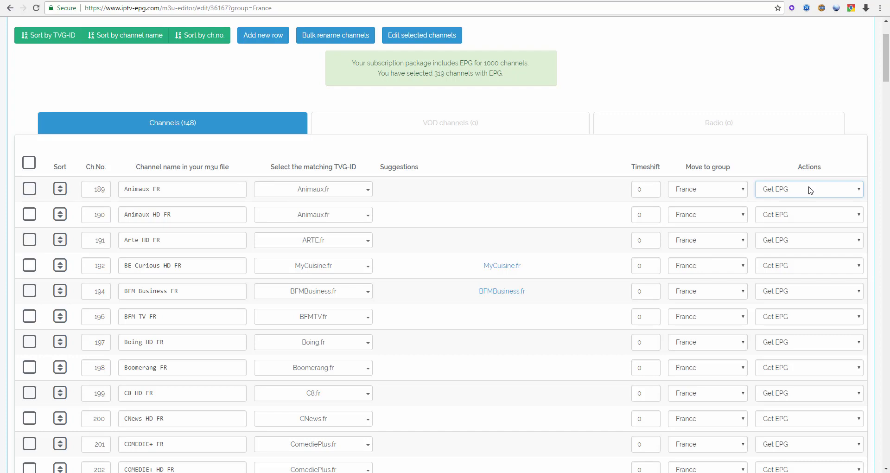
pyautogui.moveTo(779, 195)
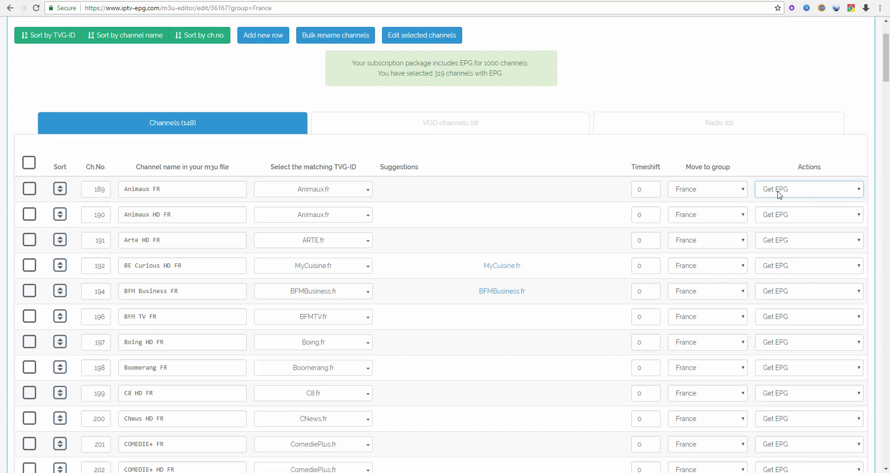
pyautogui.moveTo(296, 200)
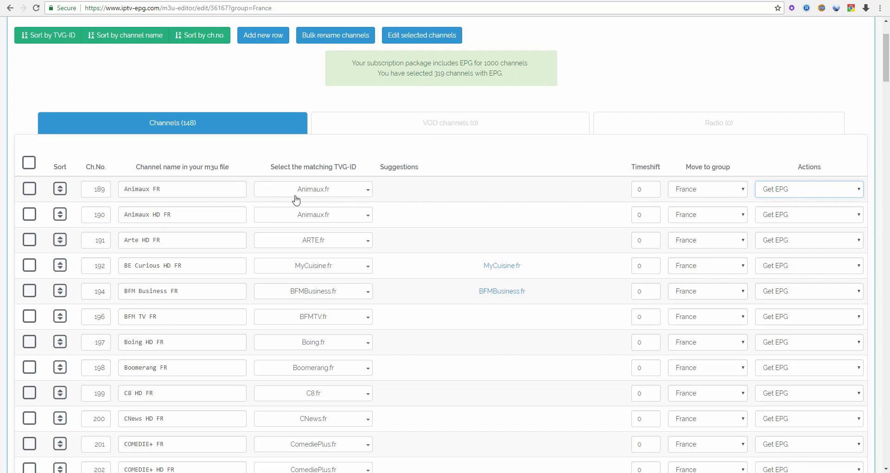
pyautogui.moveTo(318, 194)
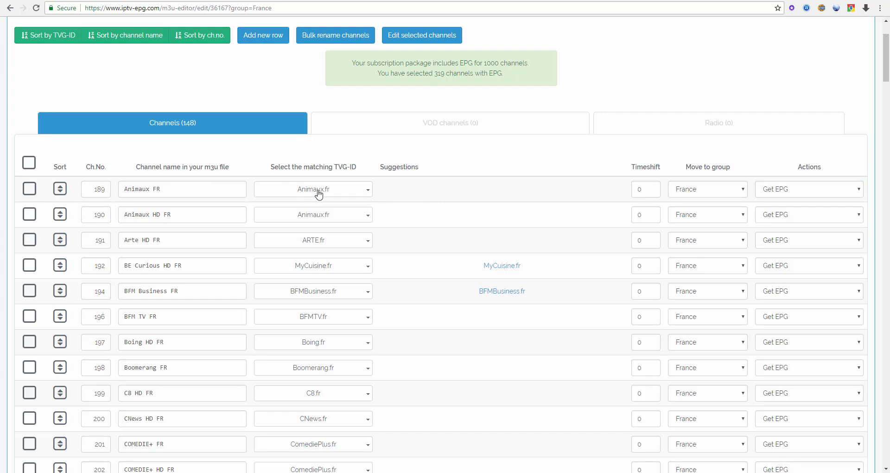
pyautogui.moveTo(352, 195)
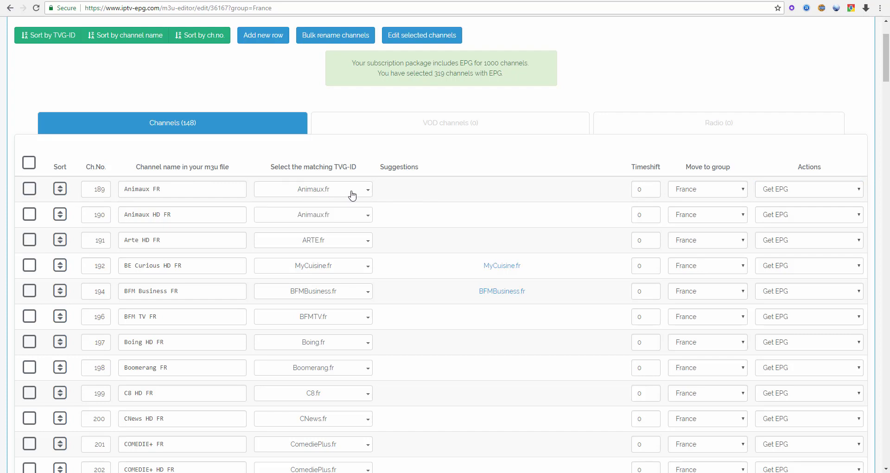
pyautogui.moveTo(794, 198)
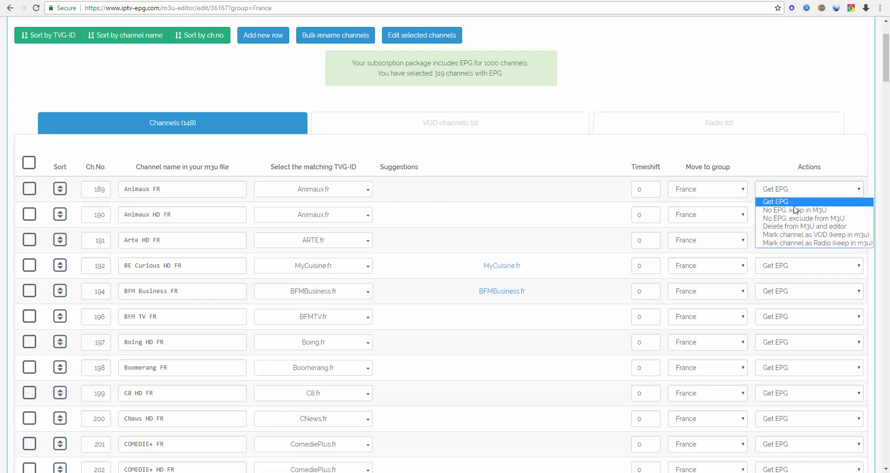
pyautogui.moveTo(797, 210)
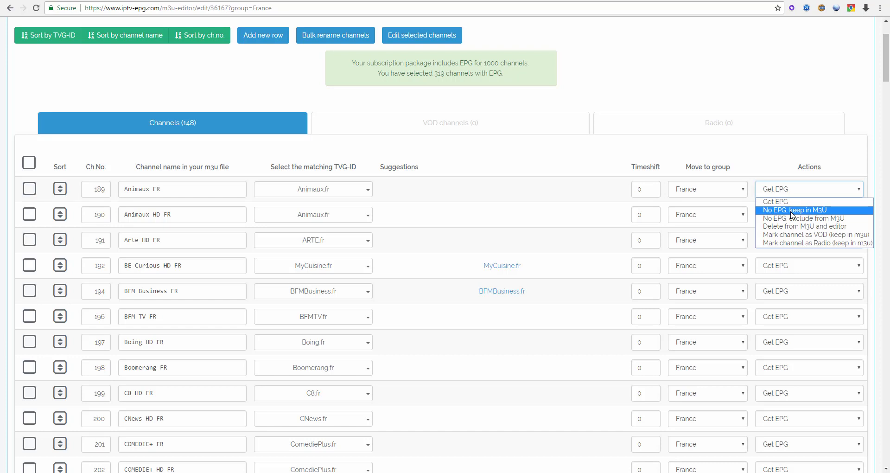
pyautogui.moveTo(821, 215)
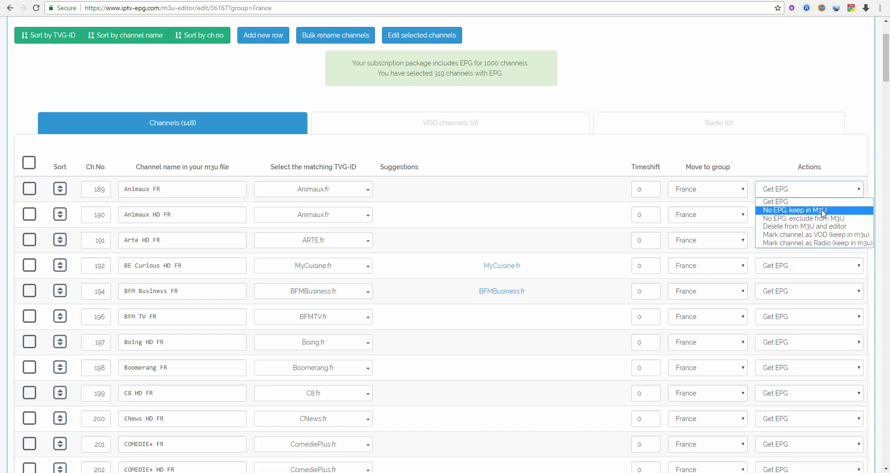
pyautogui.moveTo(810, 218)
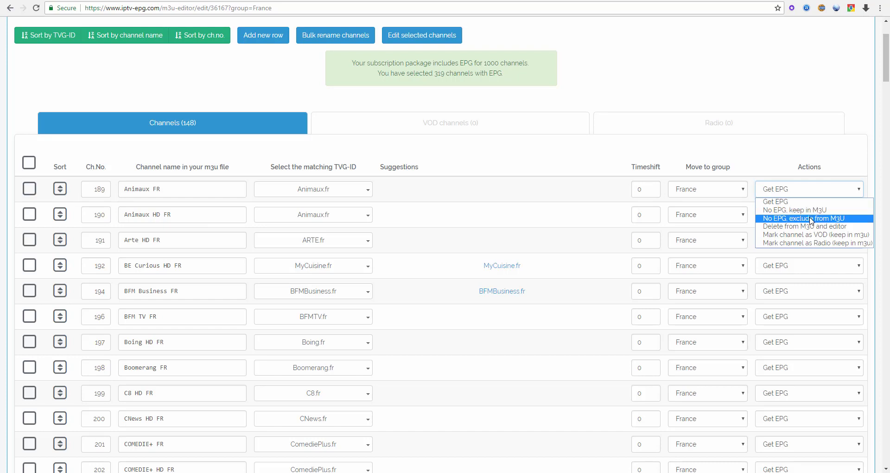
pyautogui.moveTo(830, 220)
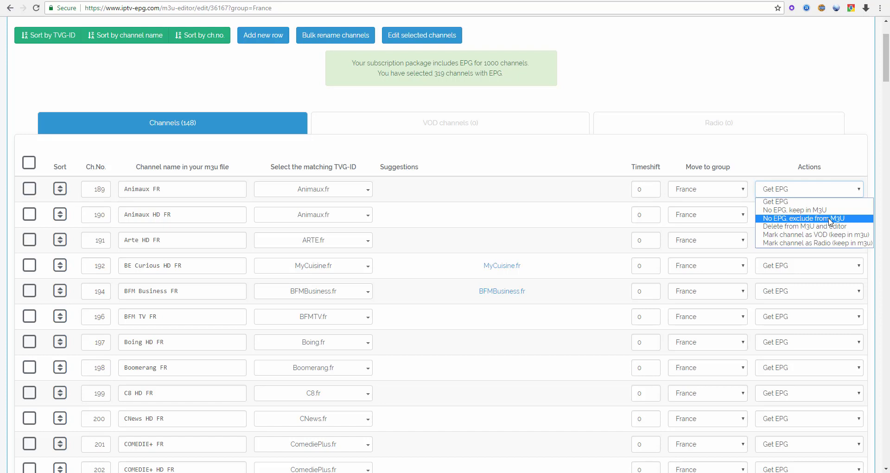
pyautogui.moveTo(803, 226)
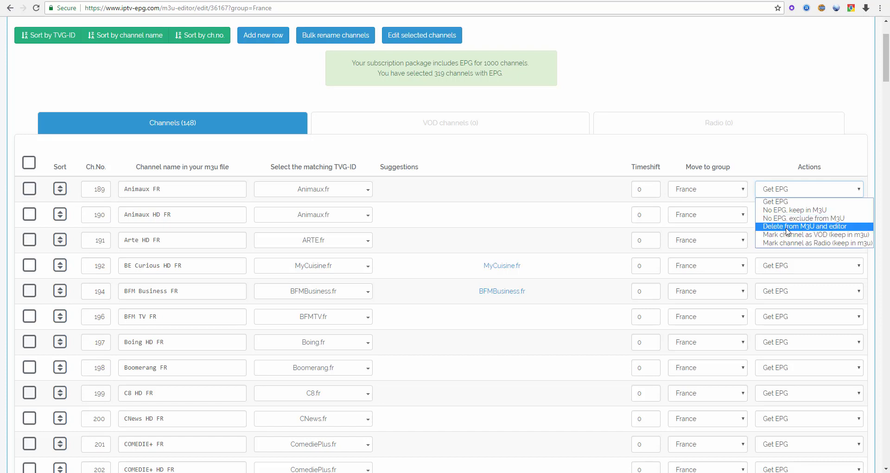
pyautogui.moveTo(823, 227)
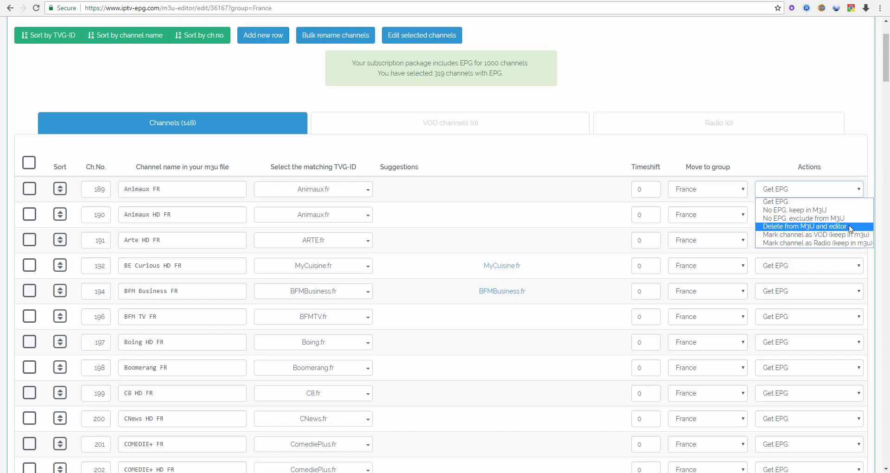
pyautogui.moveTo(813, 235)
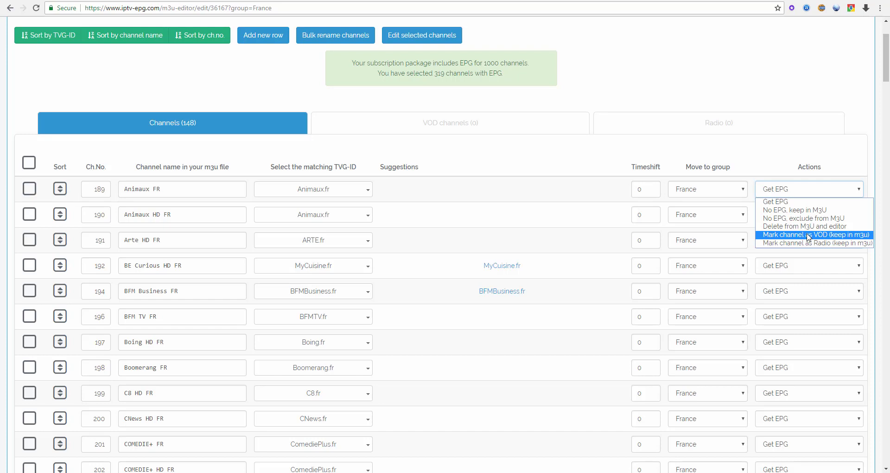
pyautogui.moveTo(779, 238)
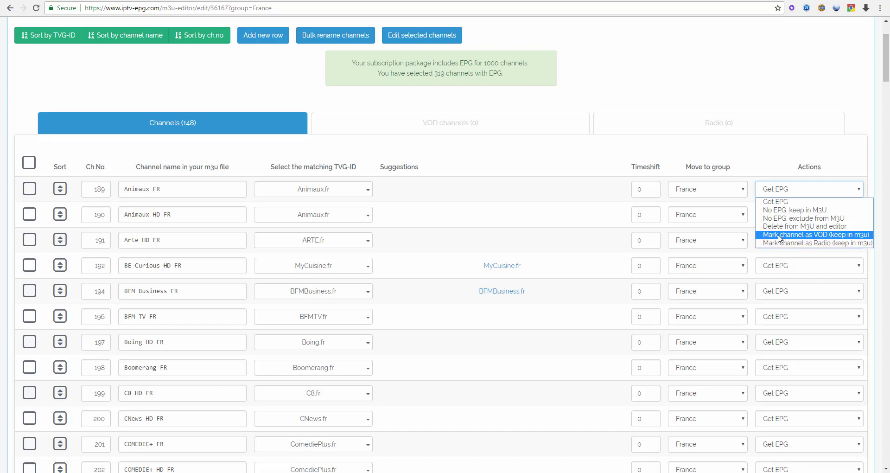
pyautogui.moveTo(814, 236)
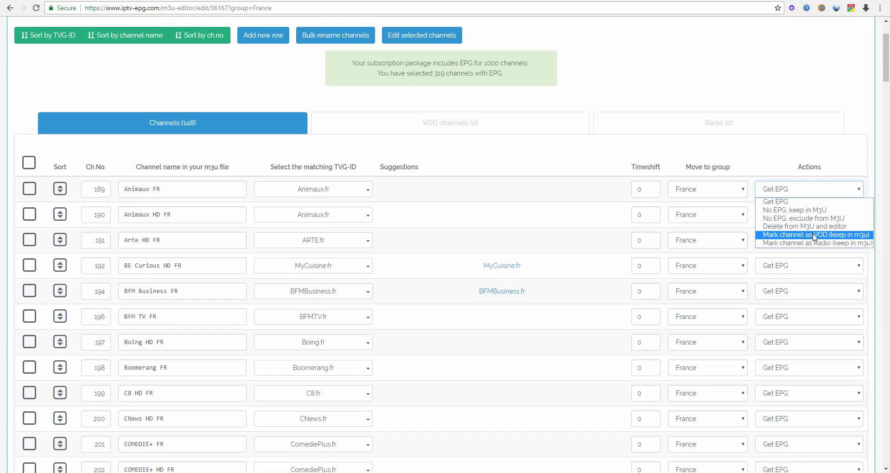
pyautogui.moveTo(849, 238)
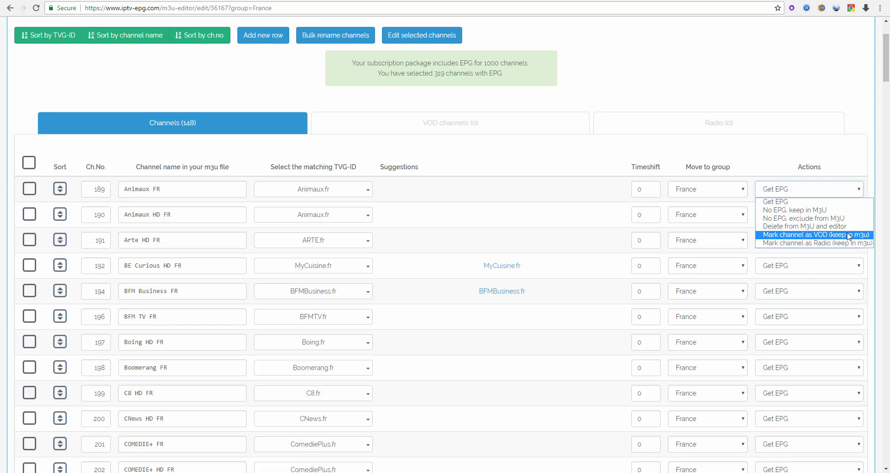
pyautogui.moveTo(844, 237)
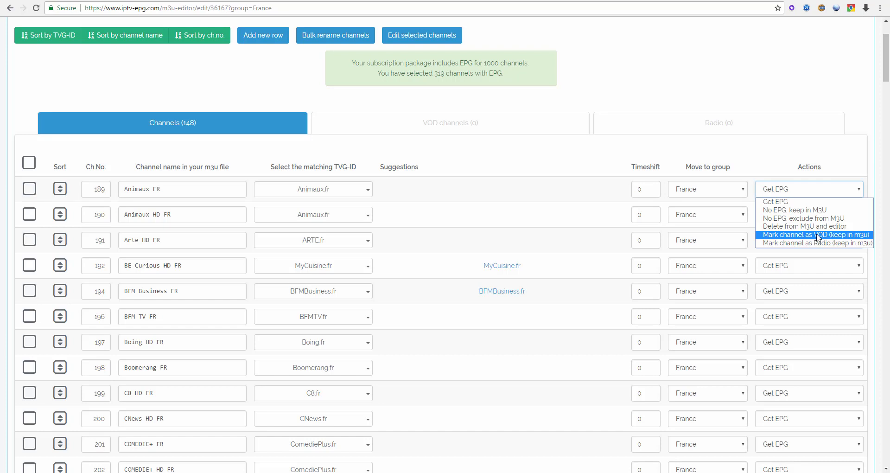
pyautogui.moveTo(808, 238)
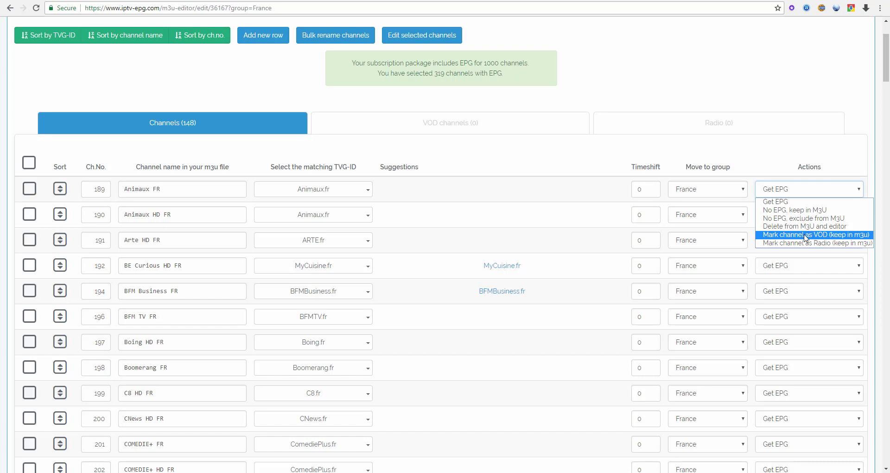
pyautogui.moveTo(798, 206)
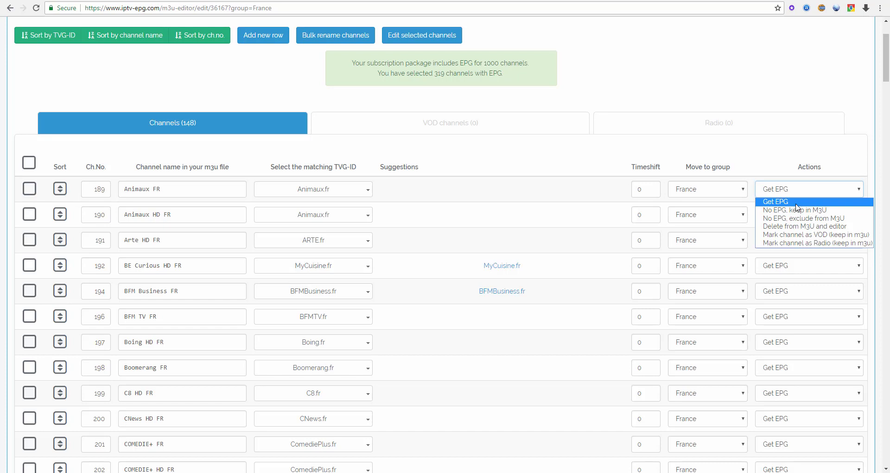
pyautogui.moveTo(801, 226)
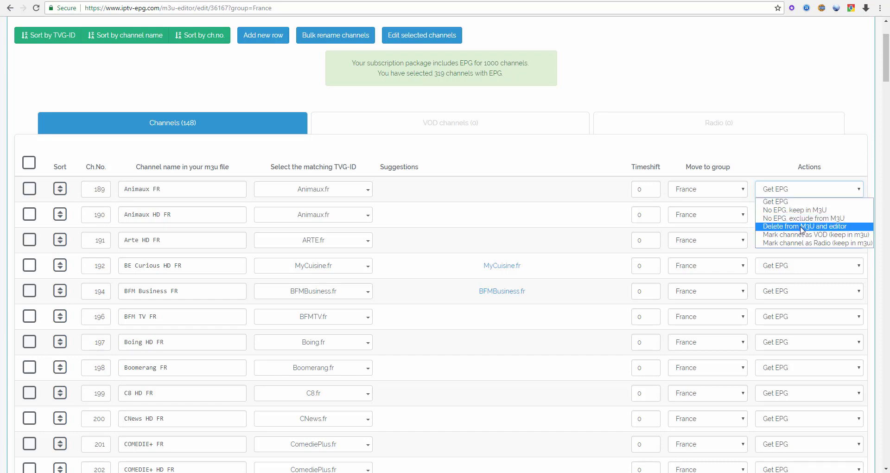
pyautogui.moveTo(800, 234)
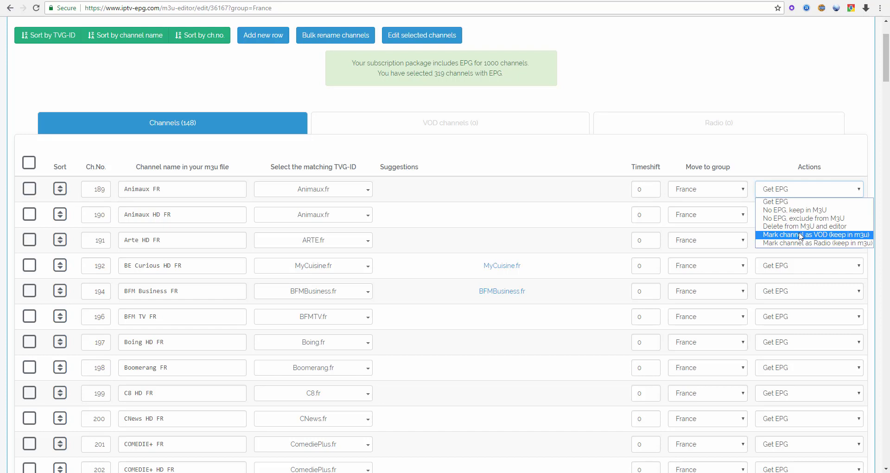
pyautogui.moveTo(797, 237)
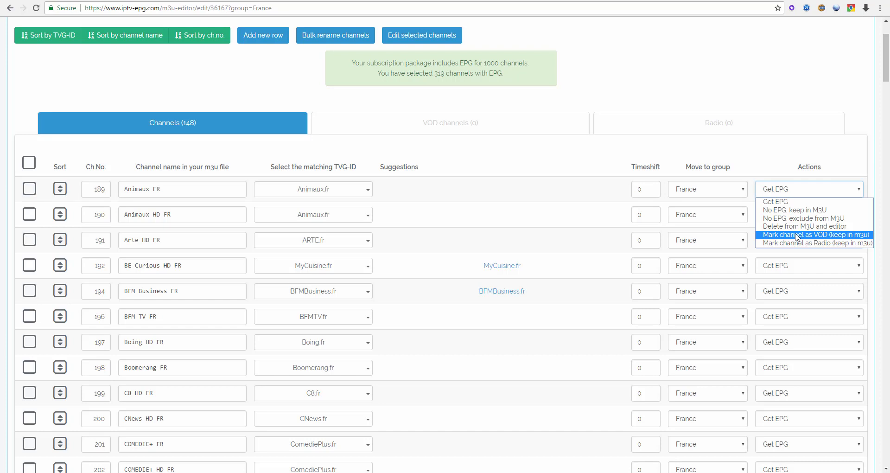
pyautogui.moveTo(815, 244)
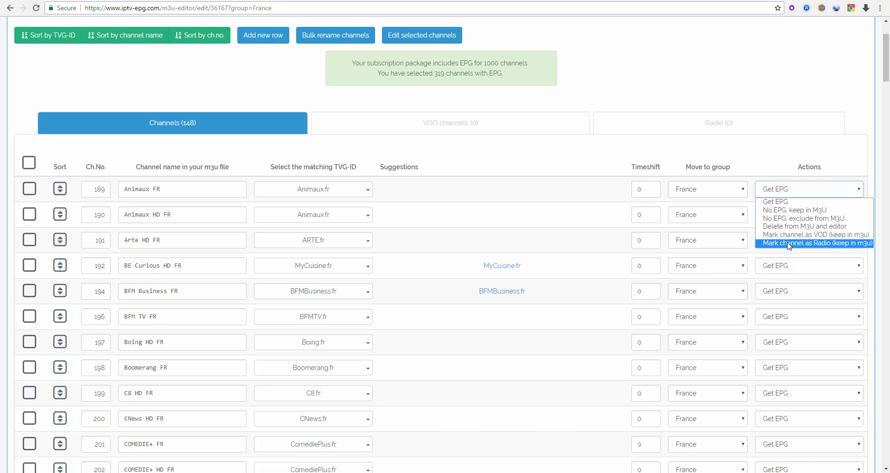
pyautogui.moveTo(771, 245)
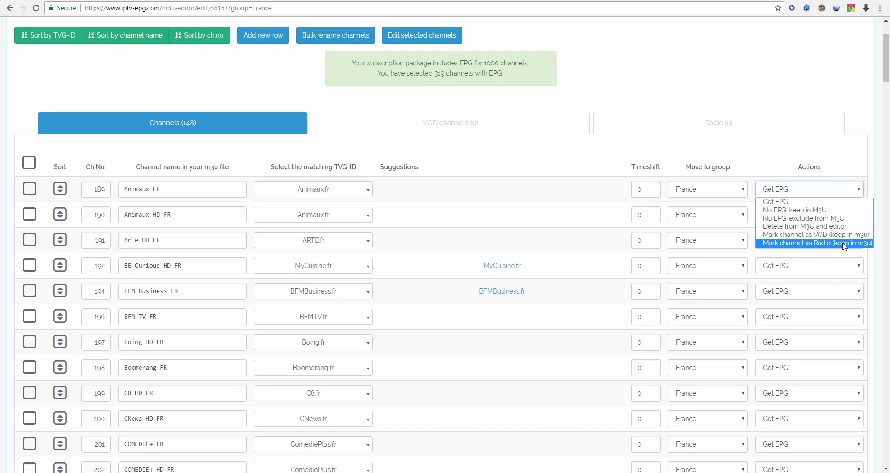
pyautogui.moveTo(857, 247)
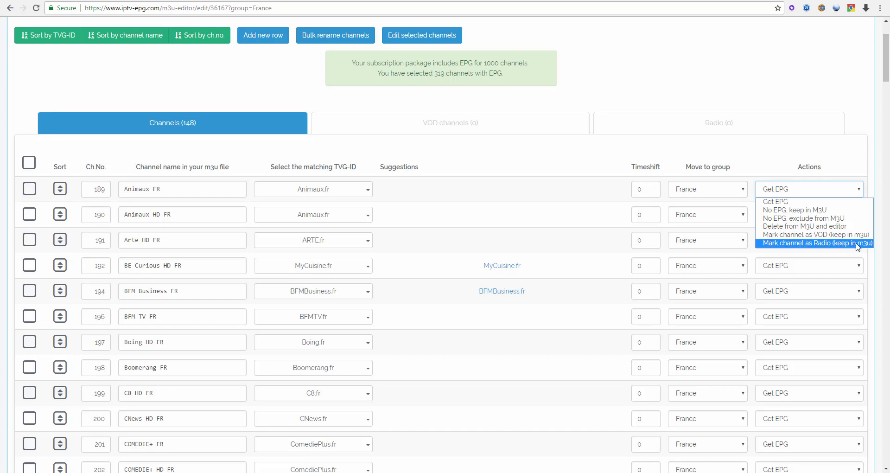